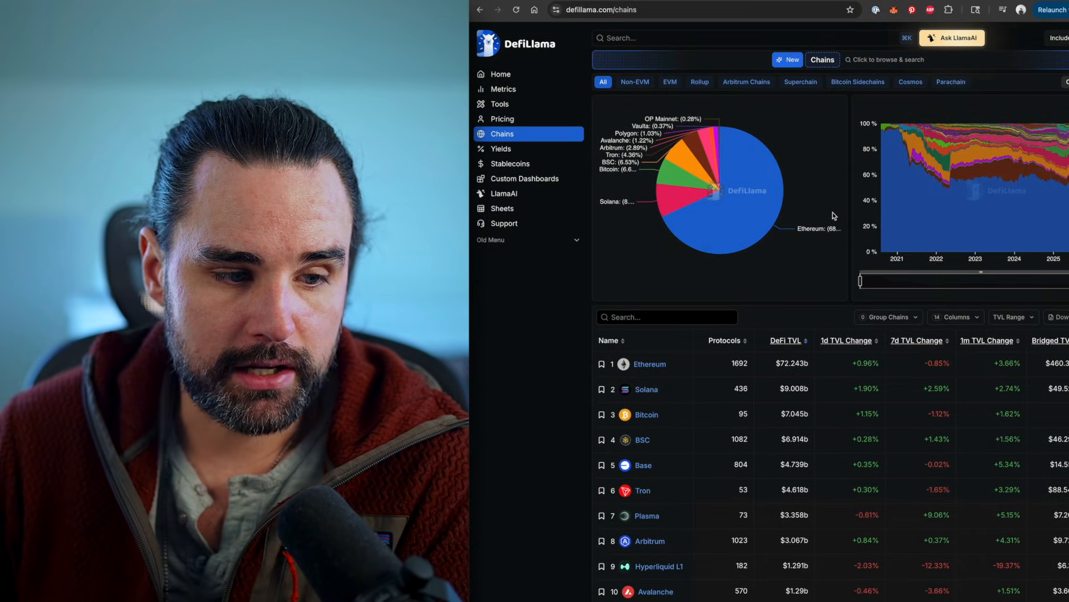
pyautogui.moveTo(789, 229)
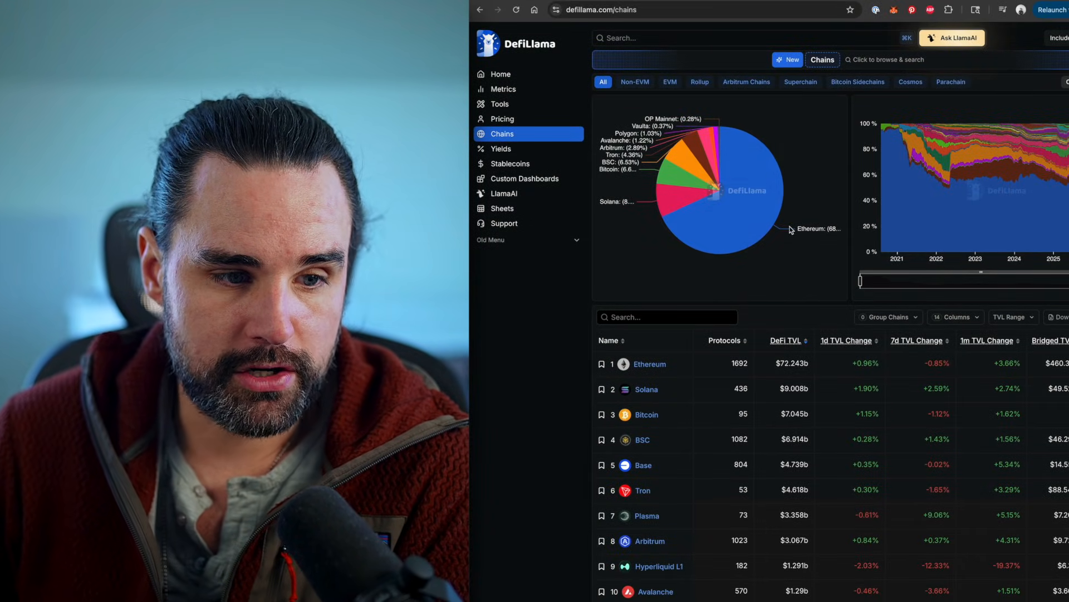
pyautogui.moveTo(810, 166)
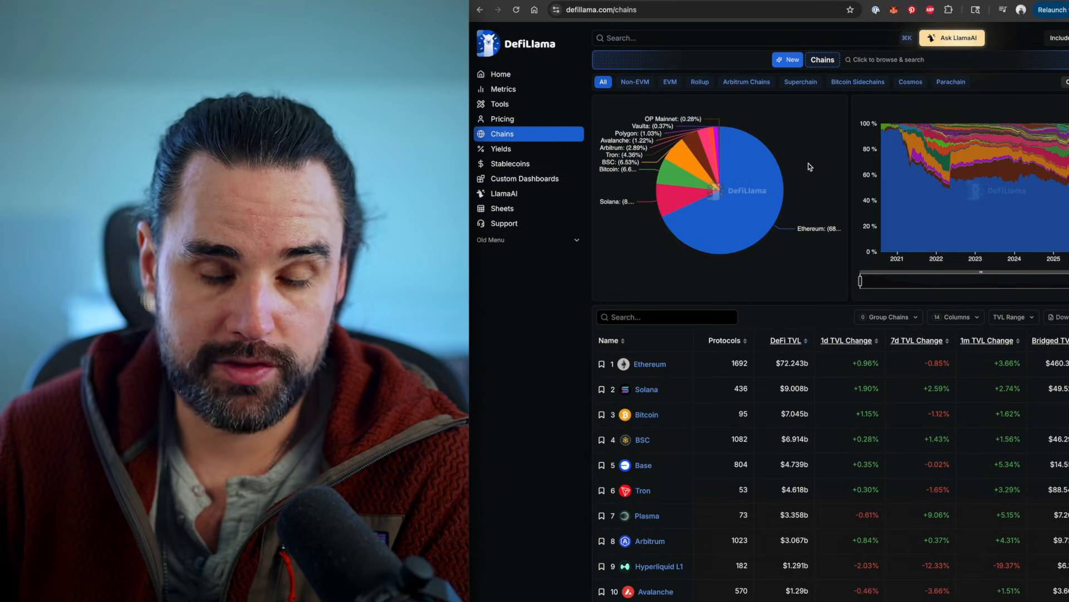
pyautogui.moveTo(798, 208)
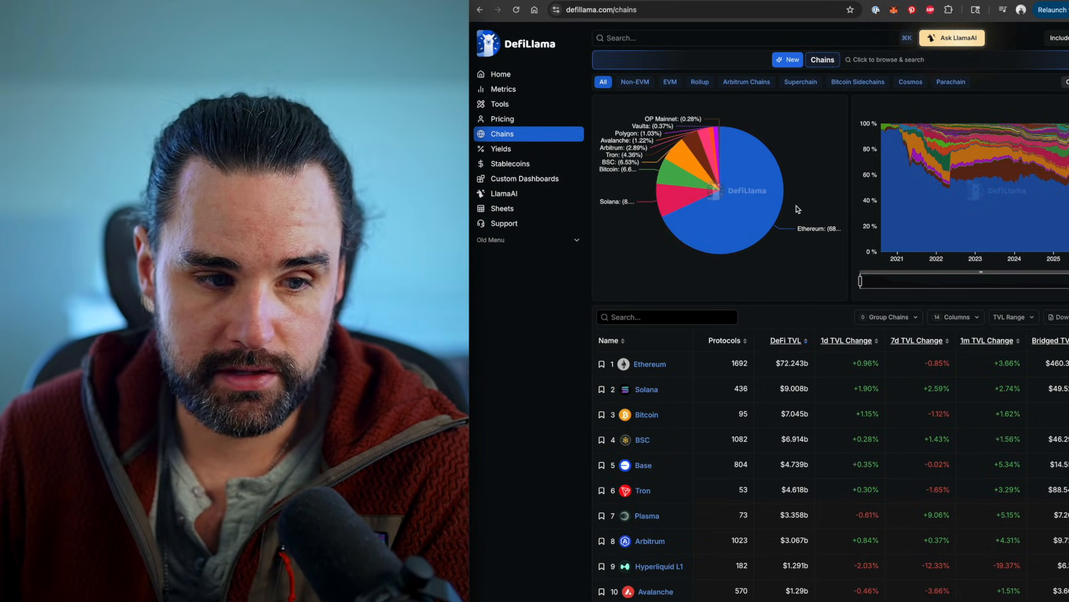
pyautogui.moveTo(758, 194)
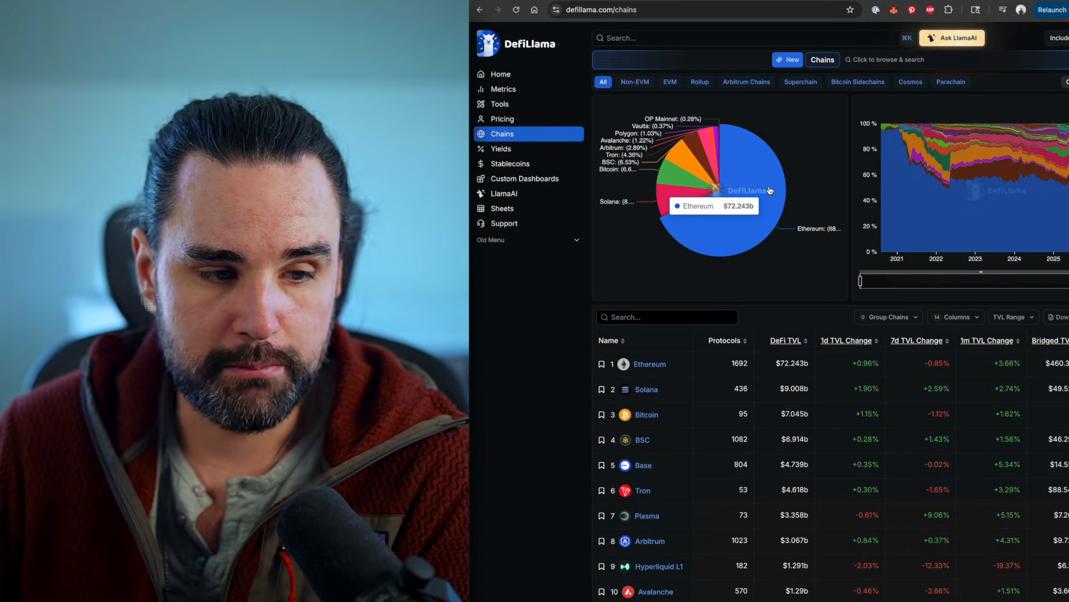
pyautogui.moveTo(749, 208)
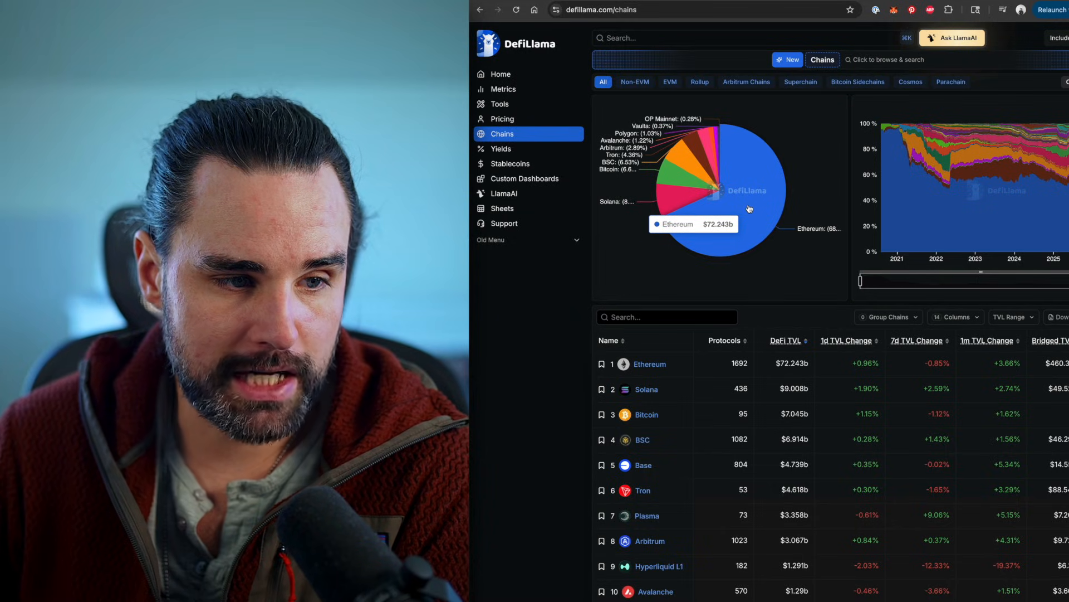
pyautogui.moveTo(687, 170)
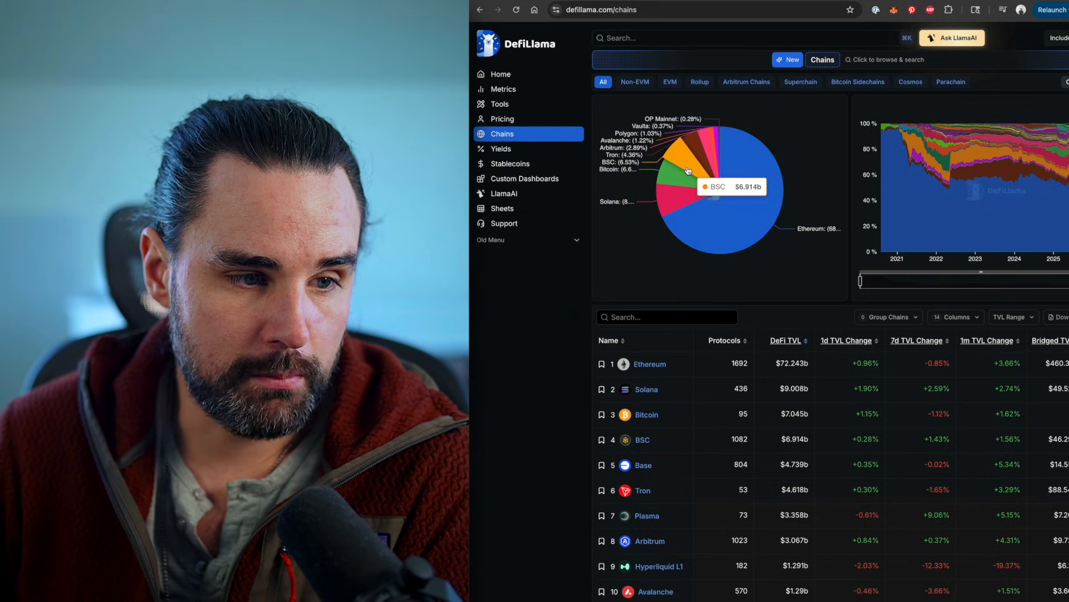
pyautogui.moveTo(755, 172)
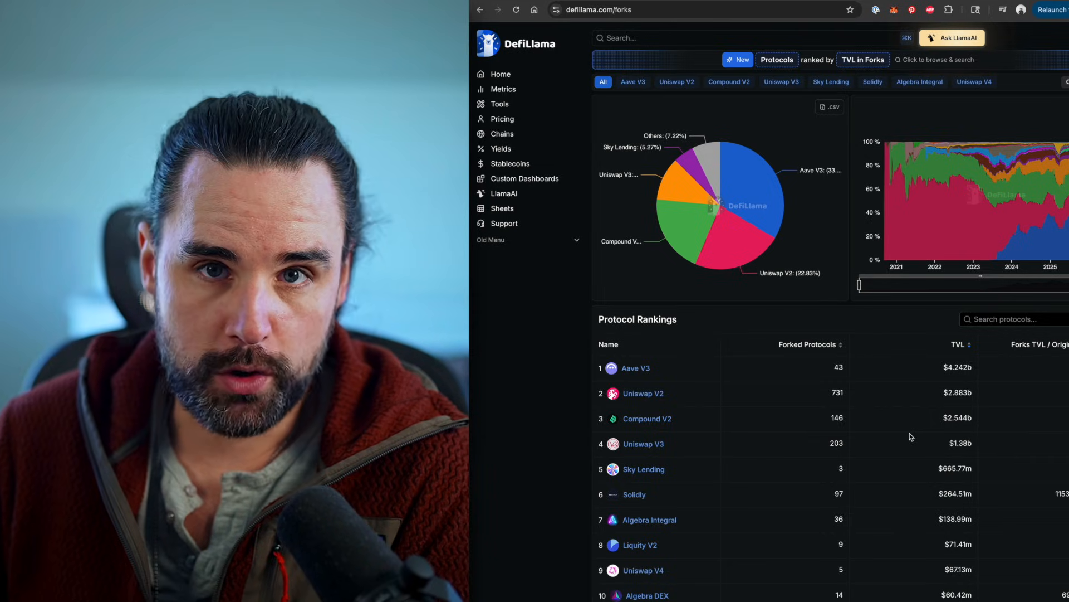
pyautogui.moveTo(771, 411)
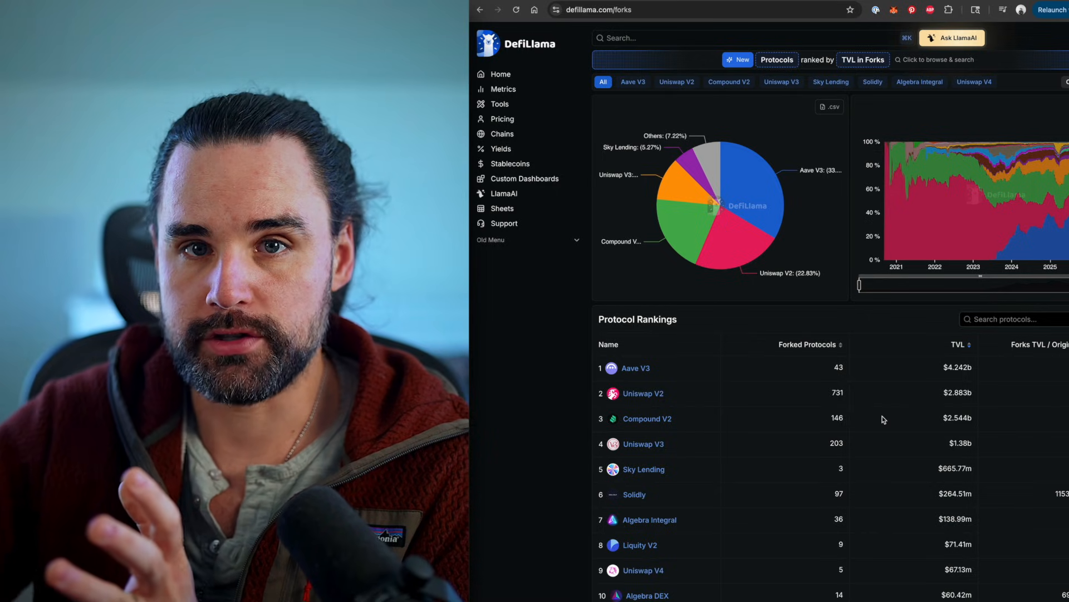
pyautogui.scroll(-3)
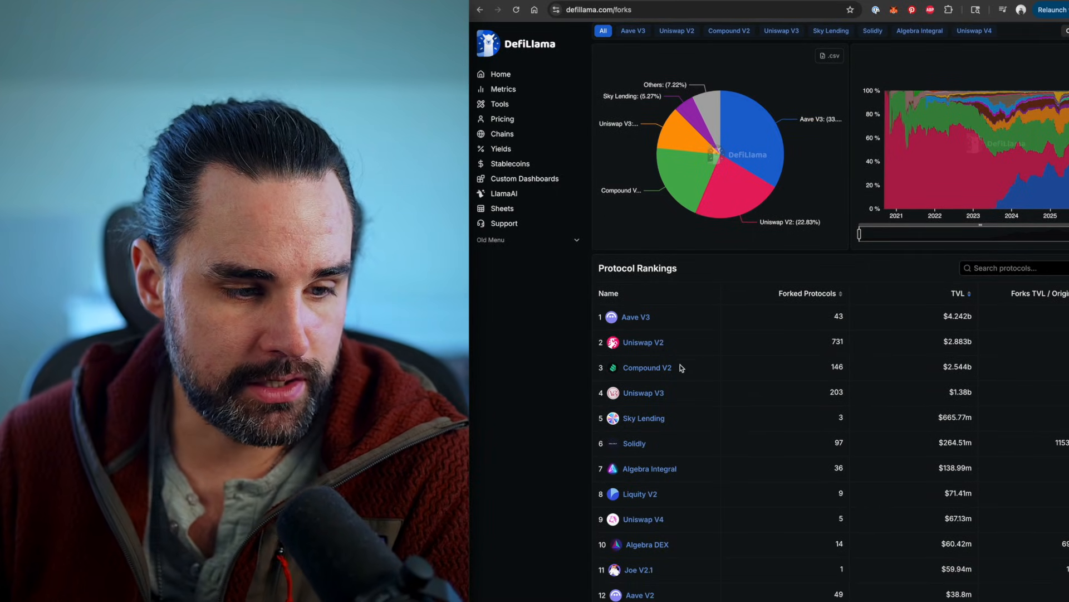
pyautogui.moveTo(820, 395)
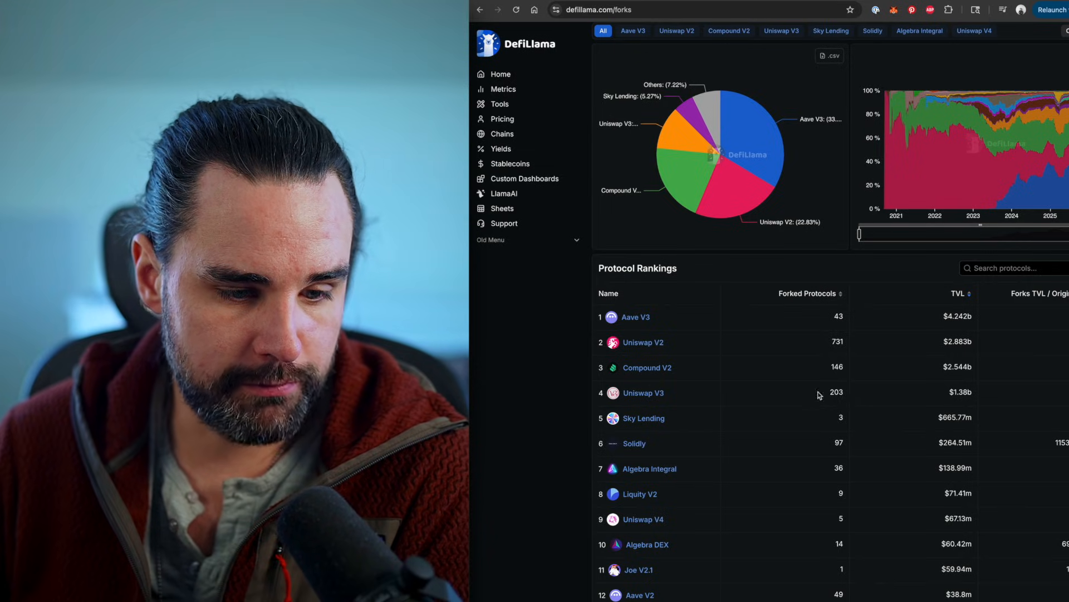
pyautogui.moveTo(867, 400)
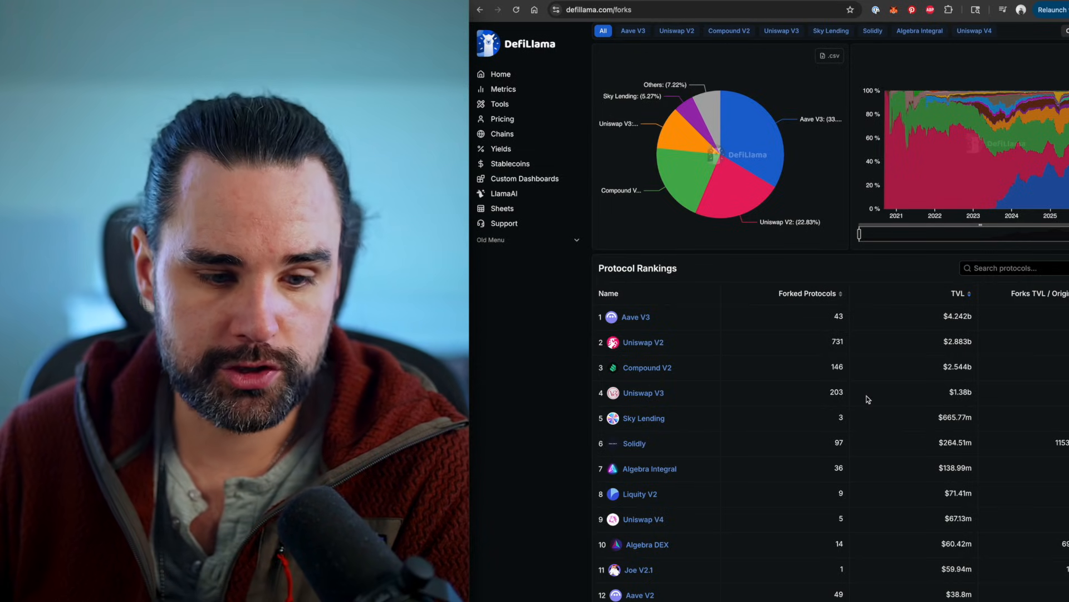